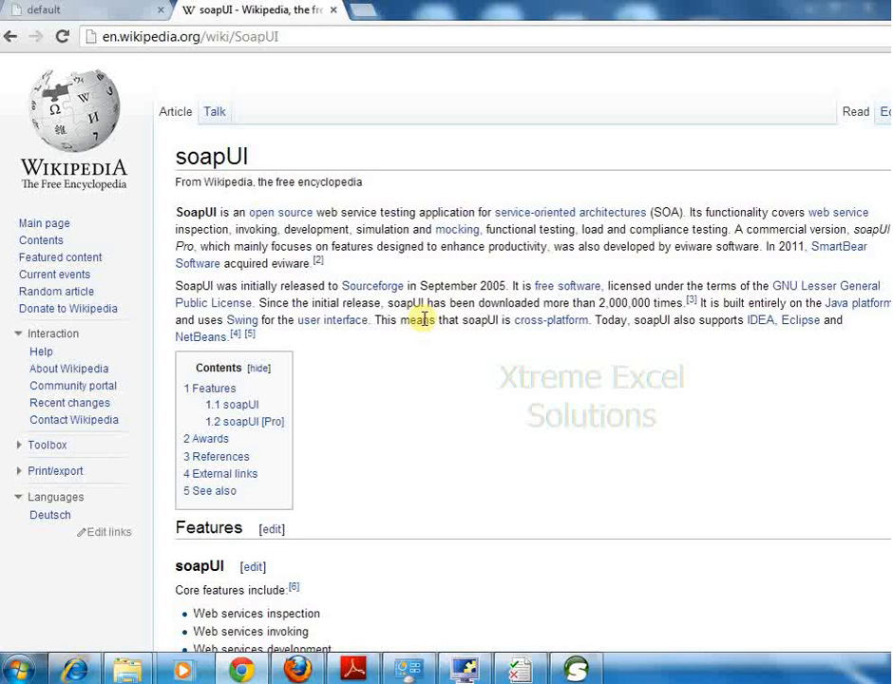
mouse_move(514, 462)
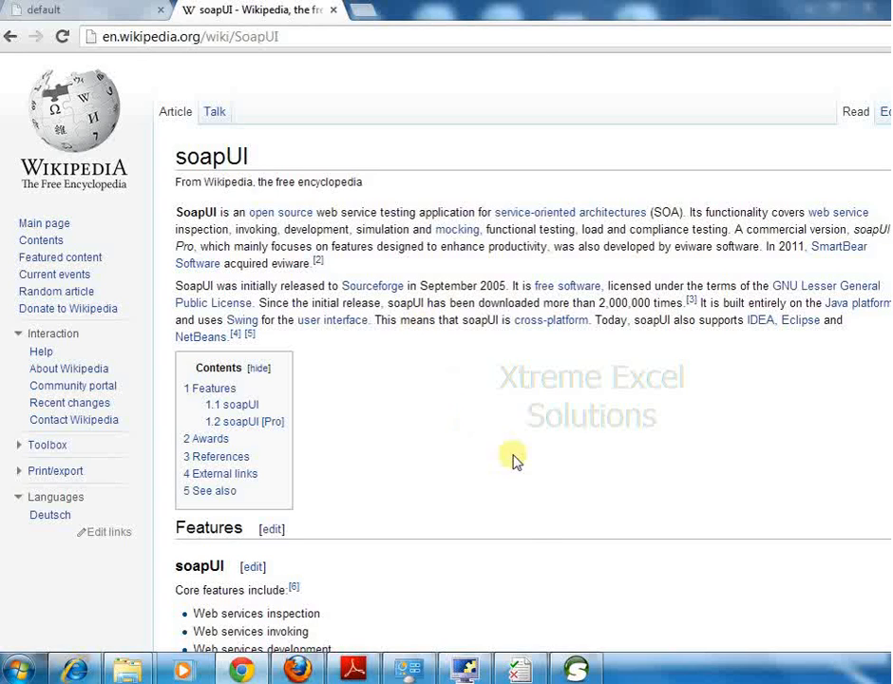
mouse_move(528, 536)
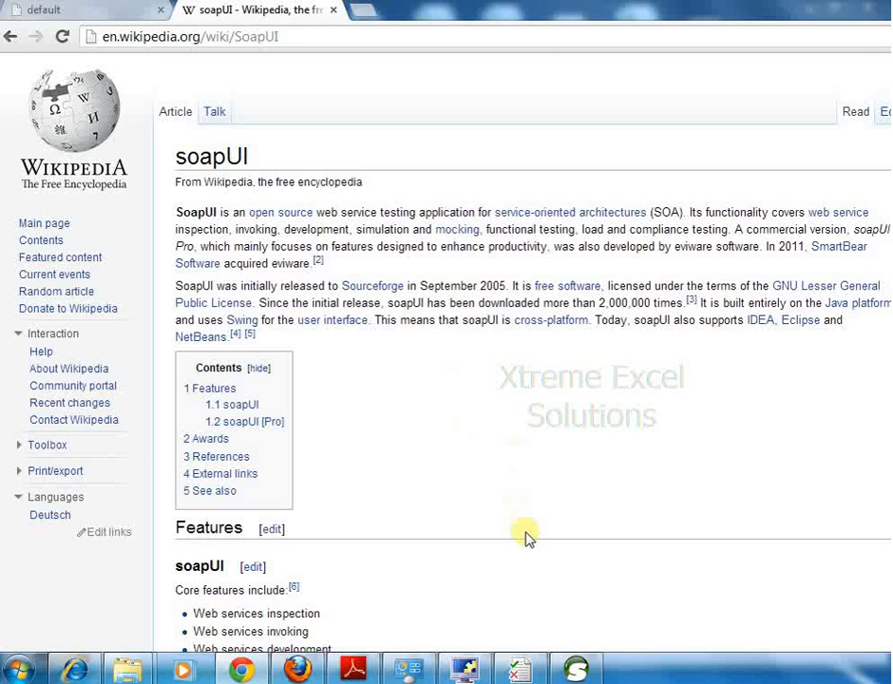
mouse_move(625, 595)
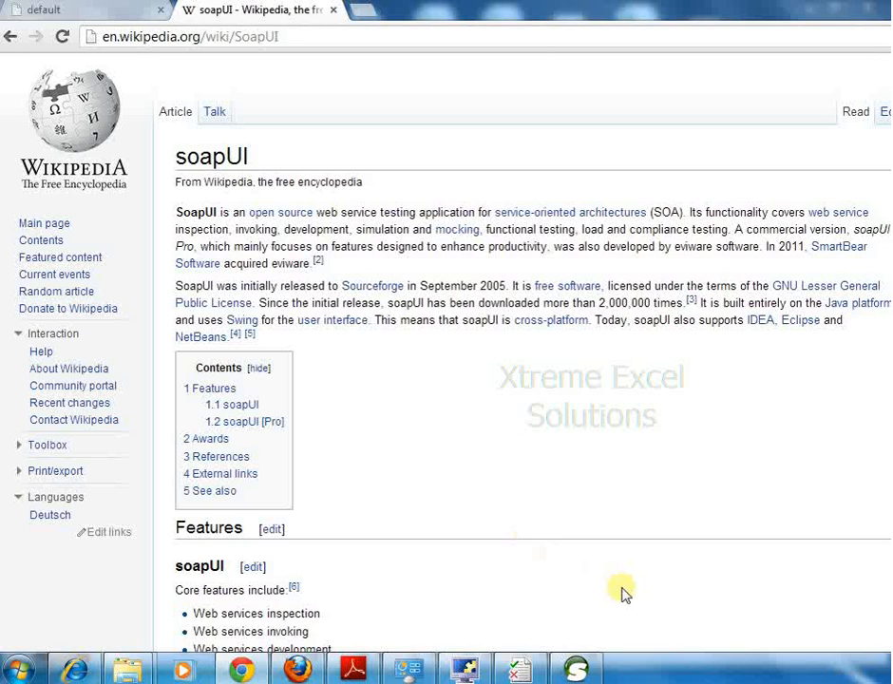
Start a New soapUI Project from the File menu of the empty workspace.
left_click(574, 669)
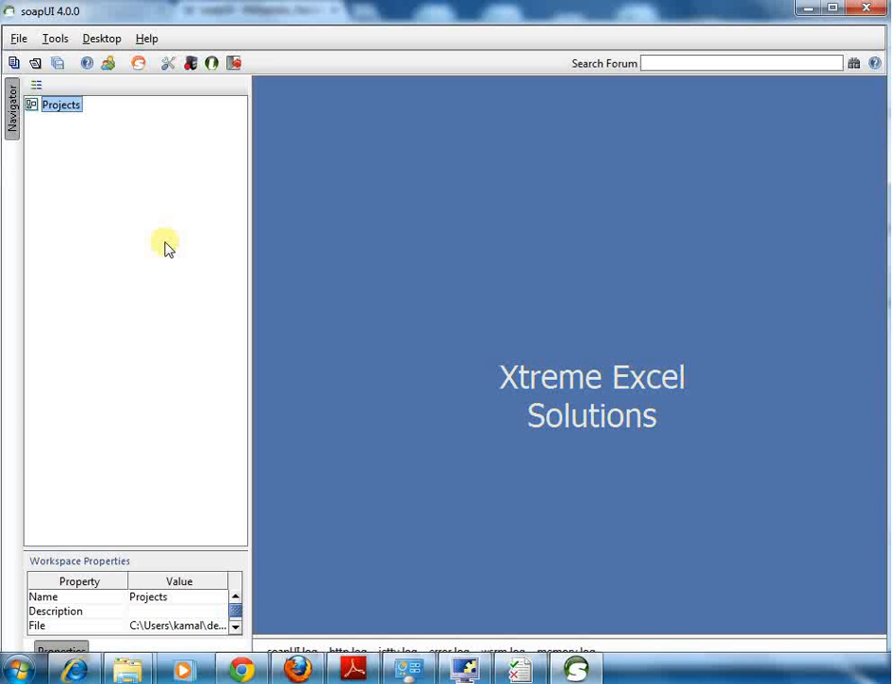
mouse_move(20, 40)
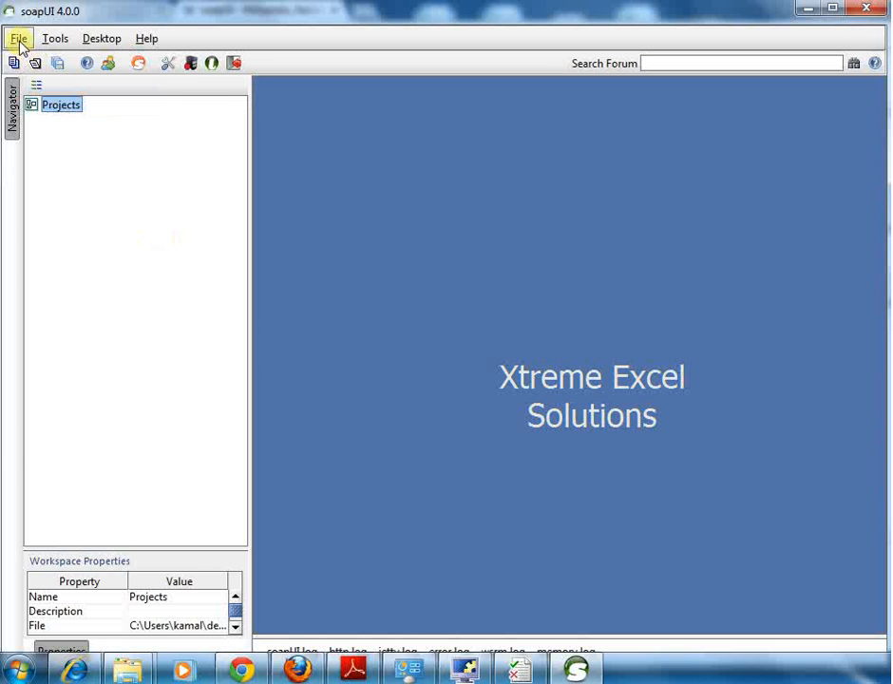
left_click(19, 38)
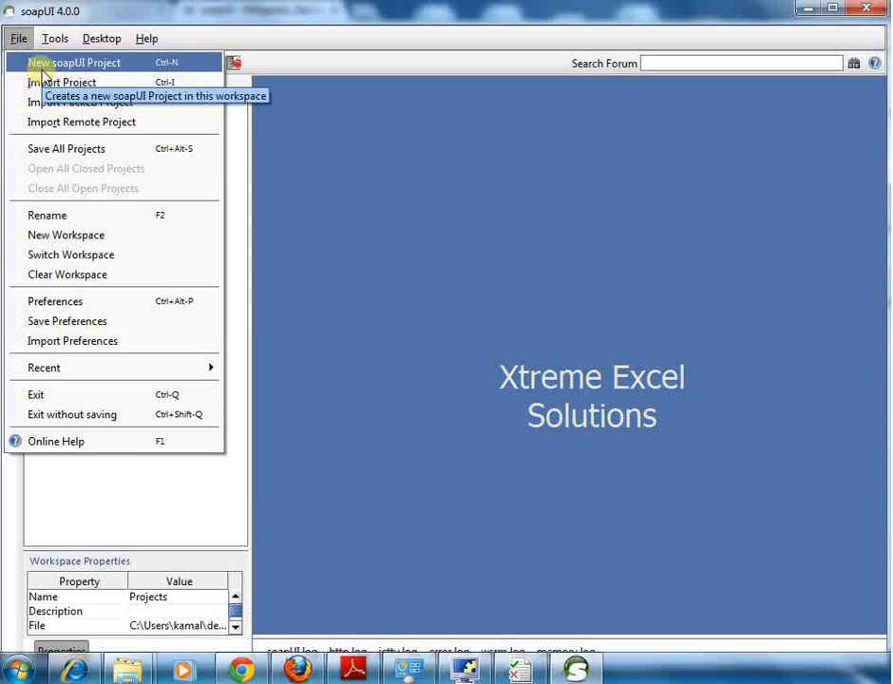
left_click(75, 61)
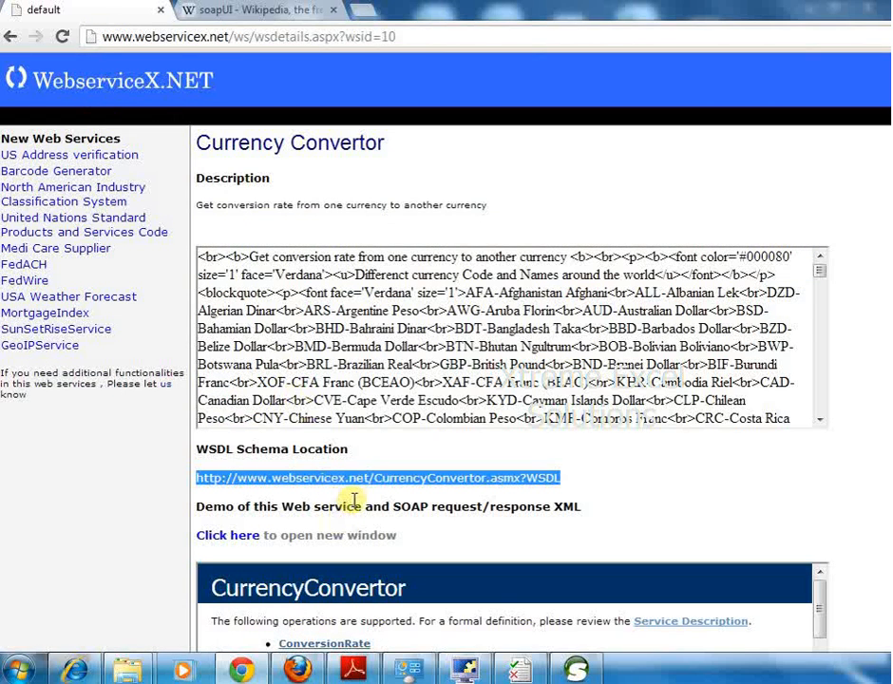
mouse_move(232, 171)
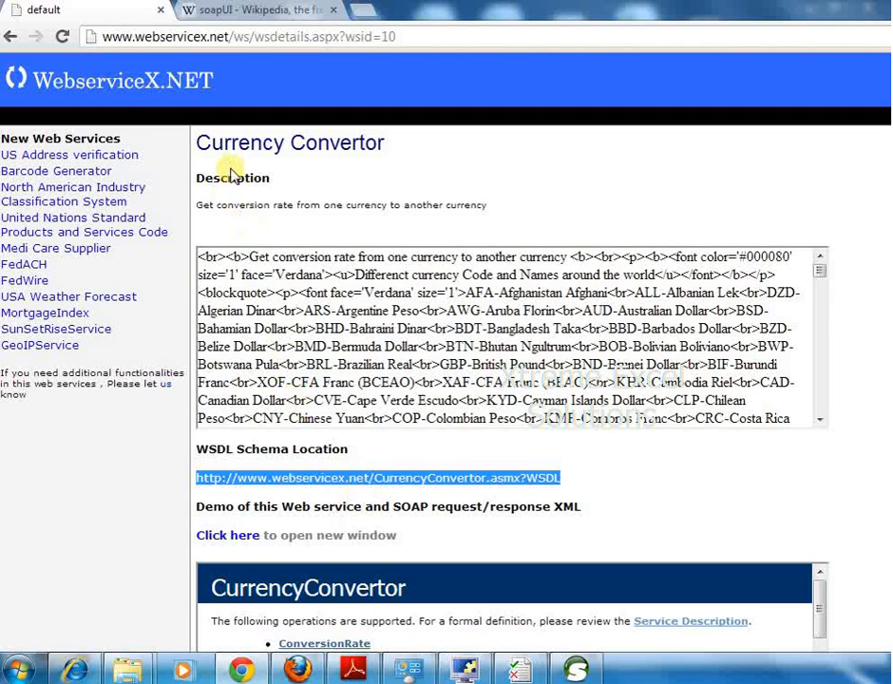
mouse_move(274, 496)
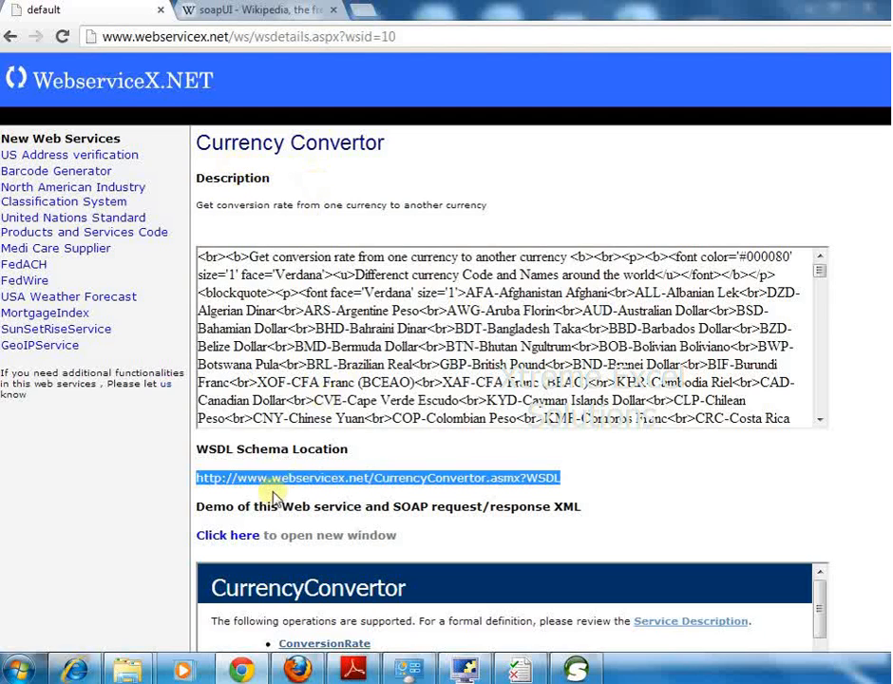
mouse_move(255, 463)
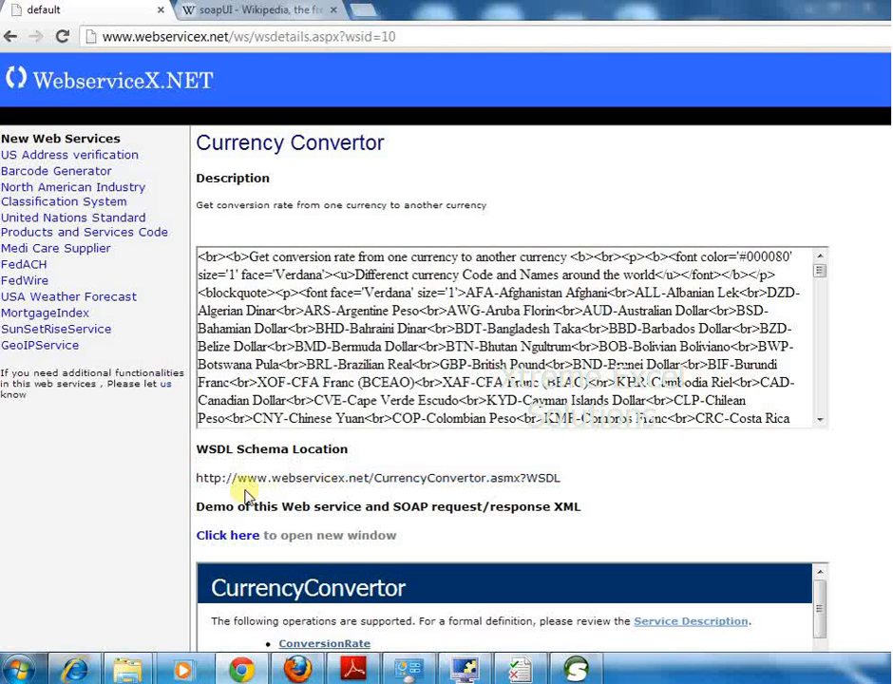
mouse_move(373, 477)
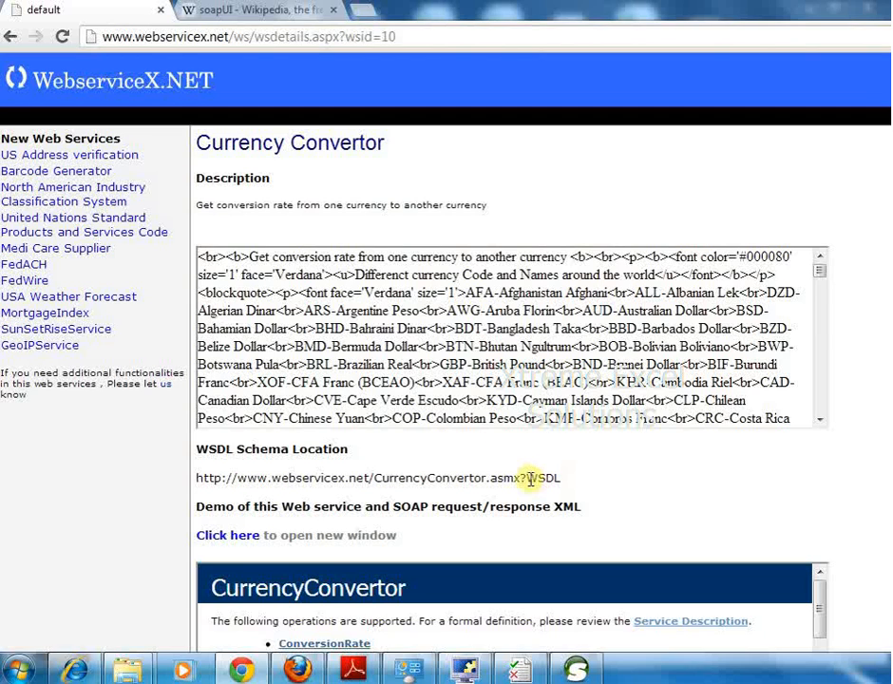
mouse_move(574, 482)
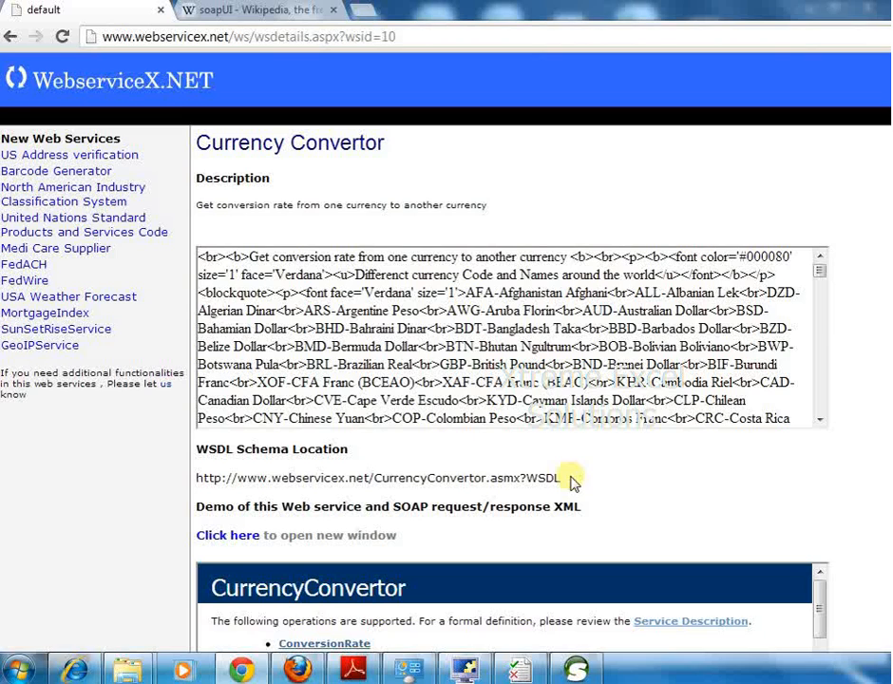
mouse_move(514, 479)
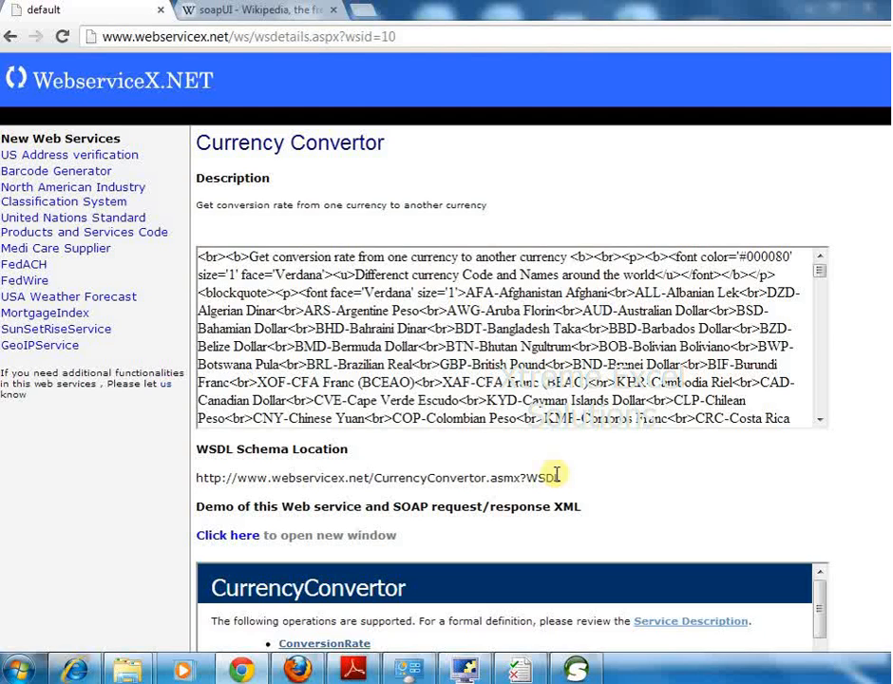
Copy the Currency Convertor WSDL schema location URL from the WebserviceX.NET page.
right_click(555, 475)
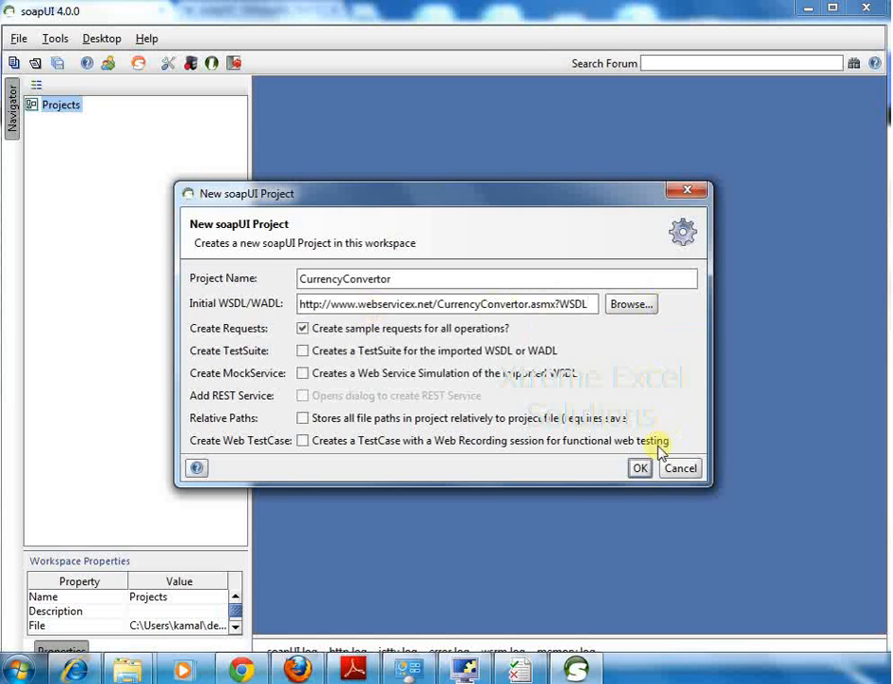
Create the CurrencyConvertor project from the WSDL and browse its Soap and Soap12 interfaces.
left_click(639, 467)
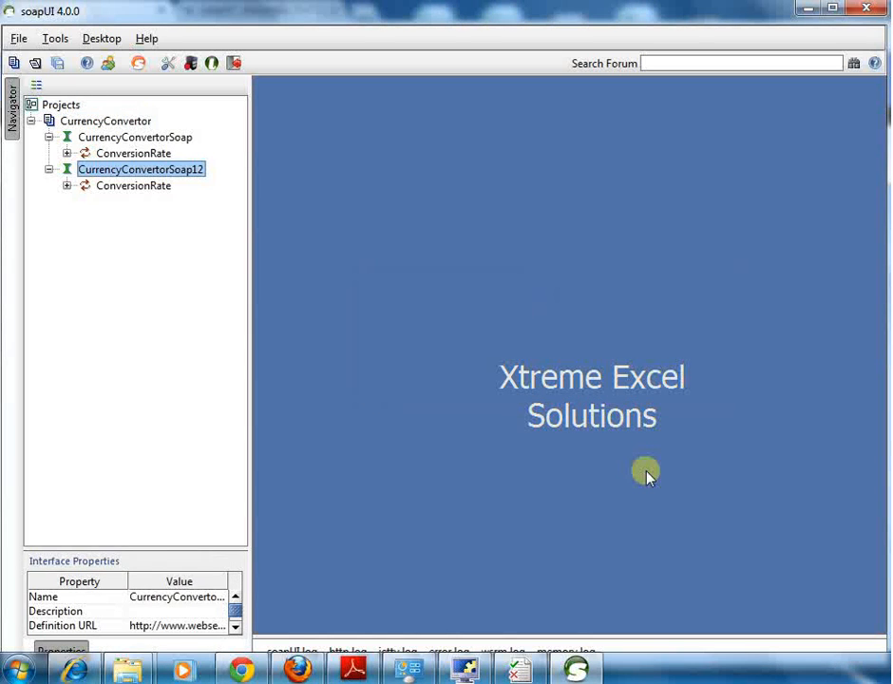
mouse_move(434, 319)
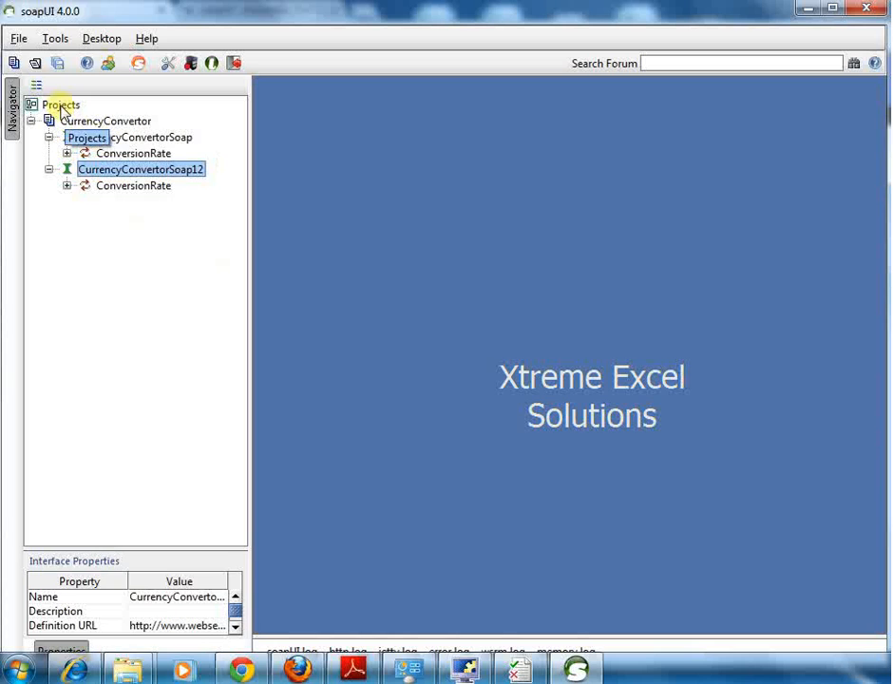
left_click(91, 122)
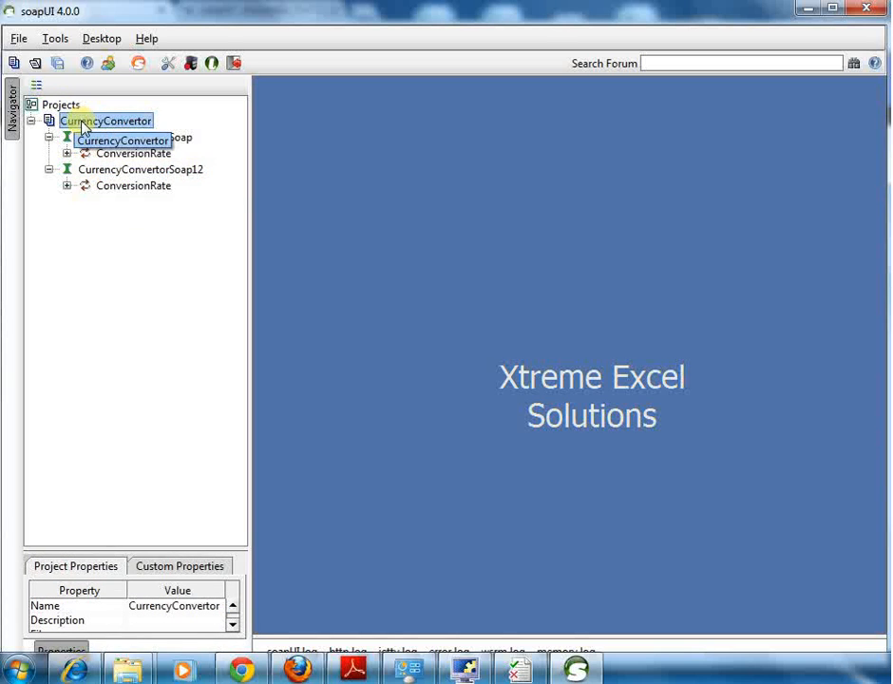
left_click(141, 169)
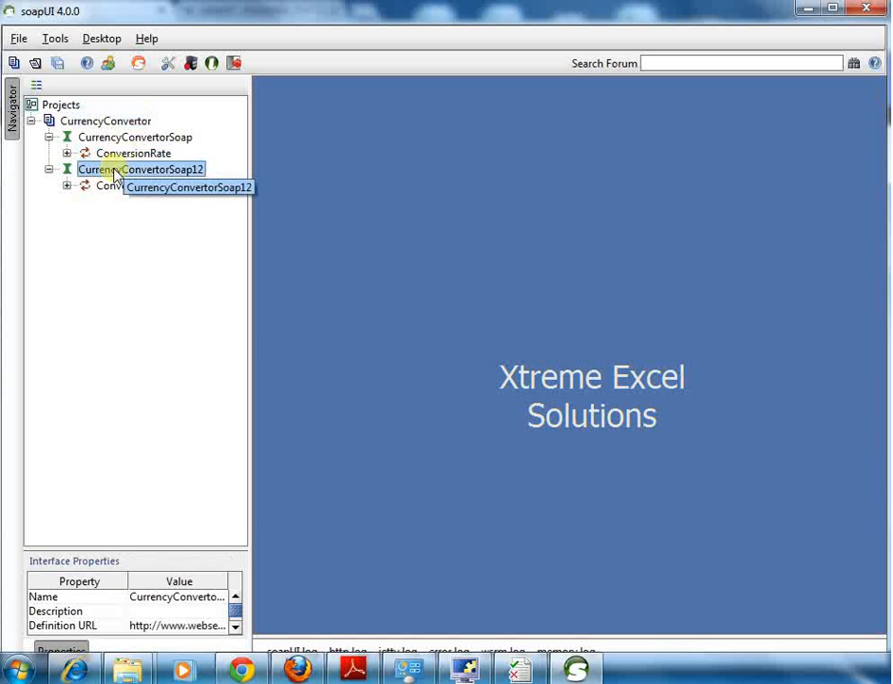
left_click(135, 137)
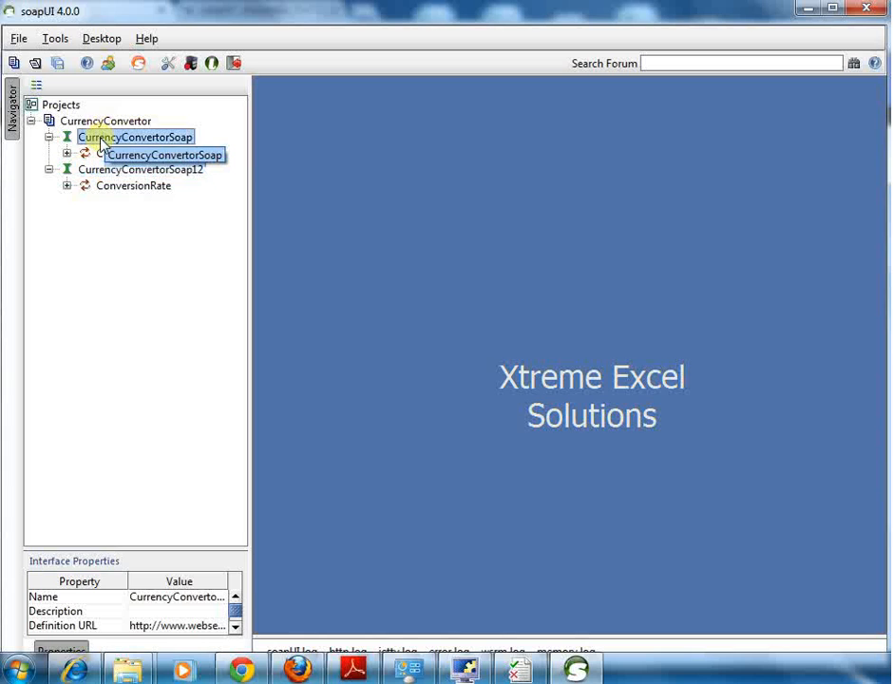
Expand ConversionRate under CurrencyConvertorSoap and bring up Request 1 in the editor.
left_click(69, 152)
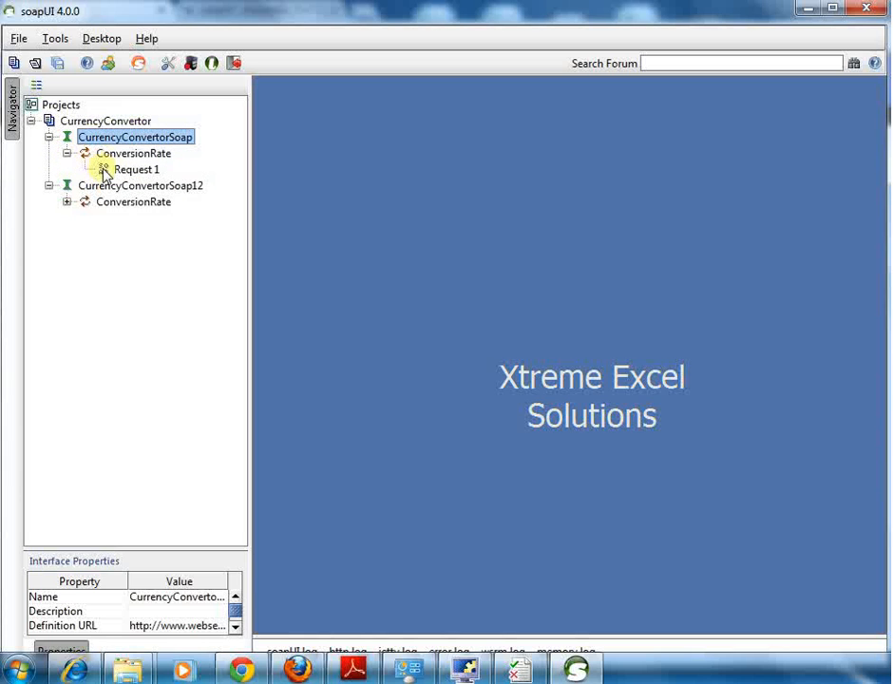
left_click(138, 169)
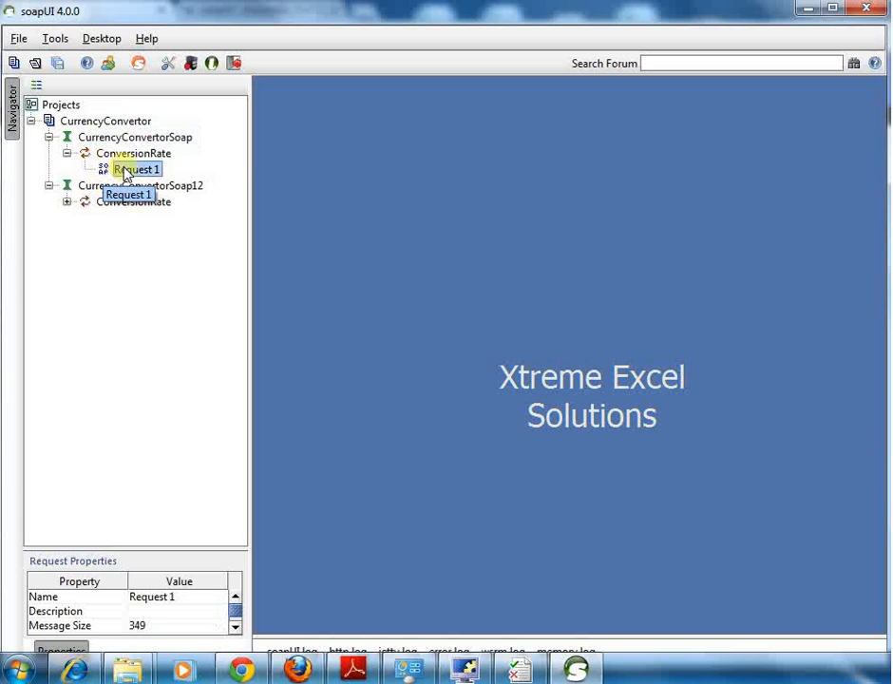
double_click(137, 169)
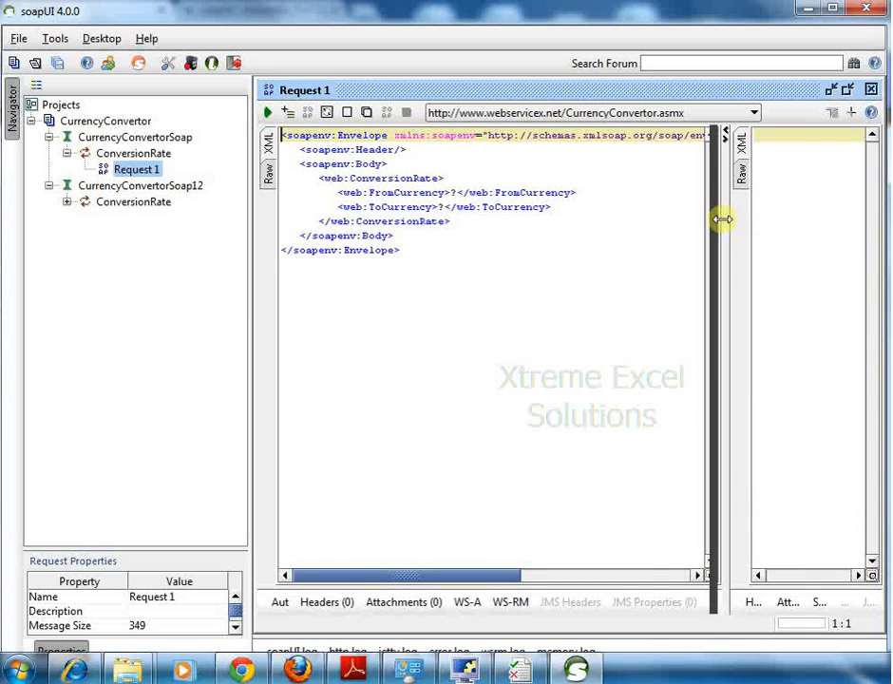
Widen the response pane and set FromCurrency to USD and ToCurrency to AUD in the envelope.
left_click_drag(722, 220, 570, 221)
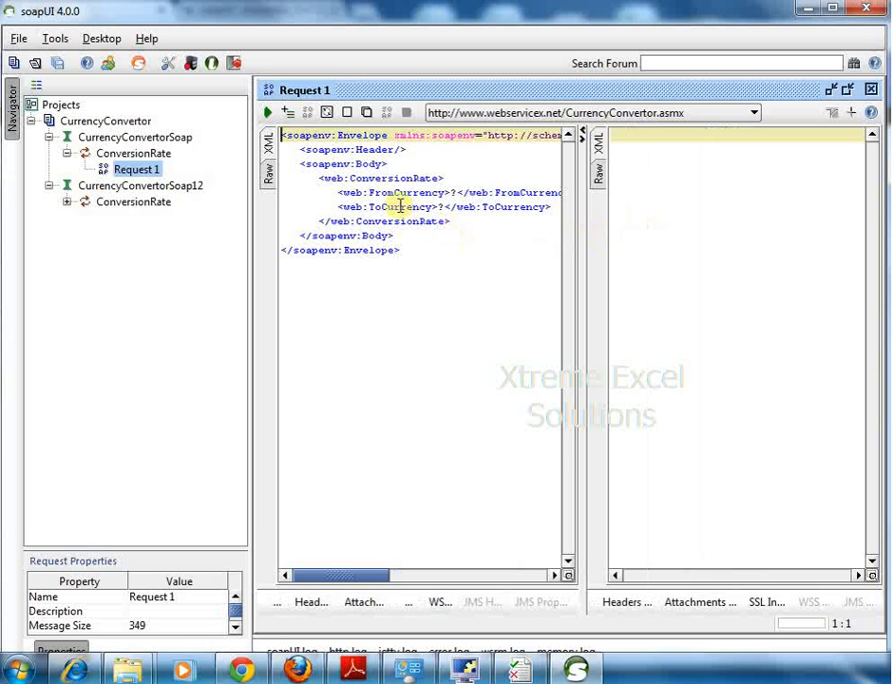
left_click(399, 205)
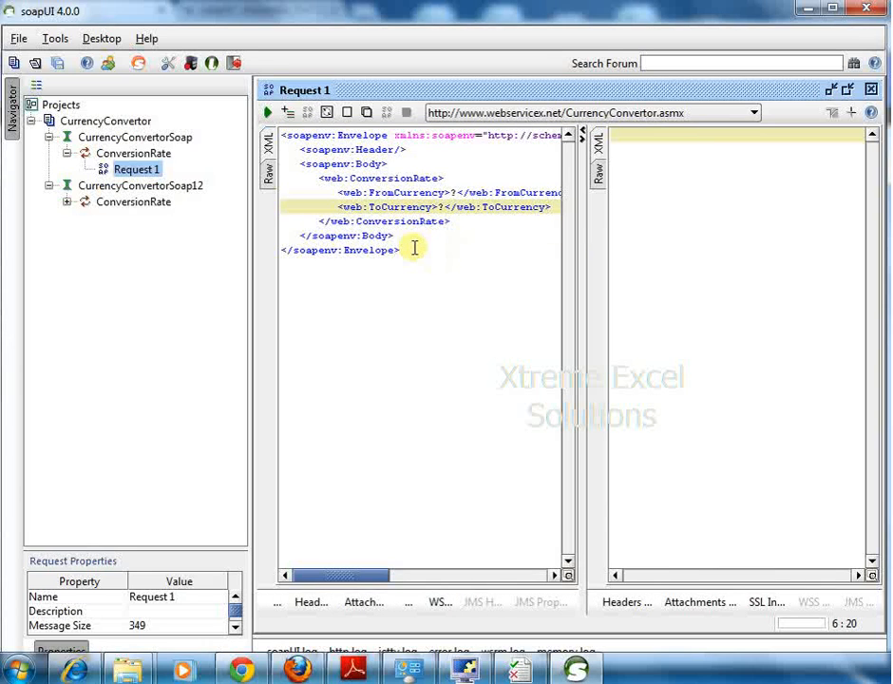
mouse_move(281, 130)
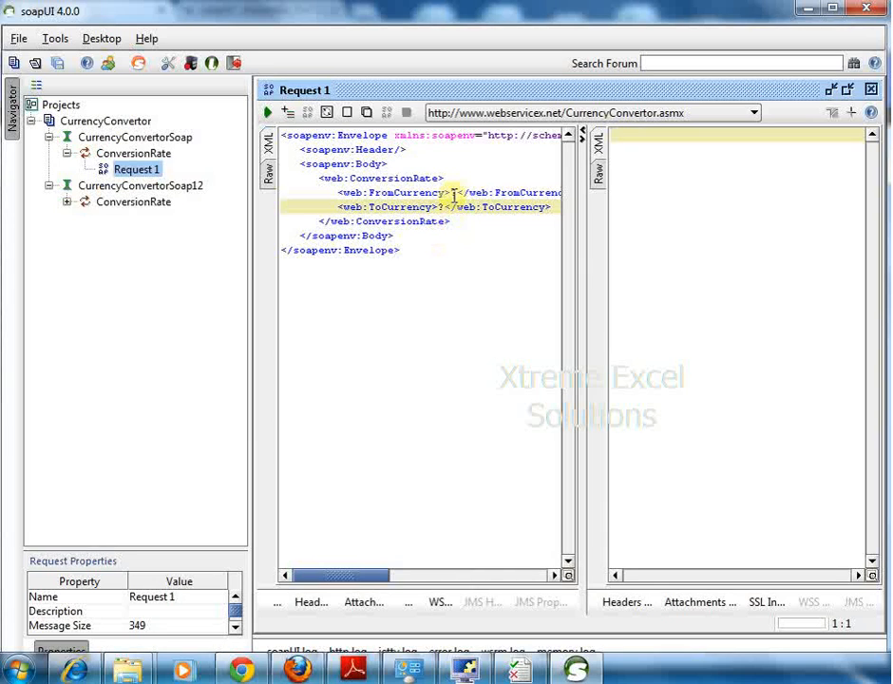
left_click(457, 192)
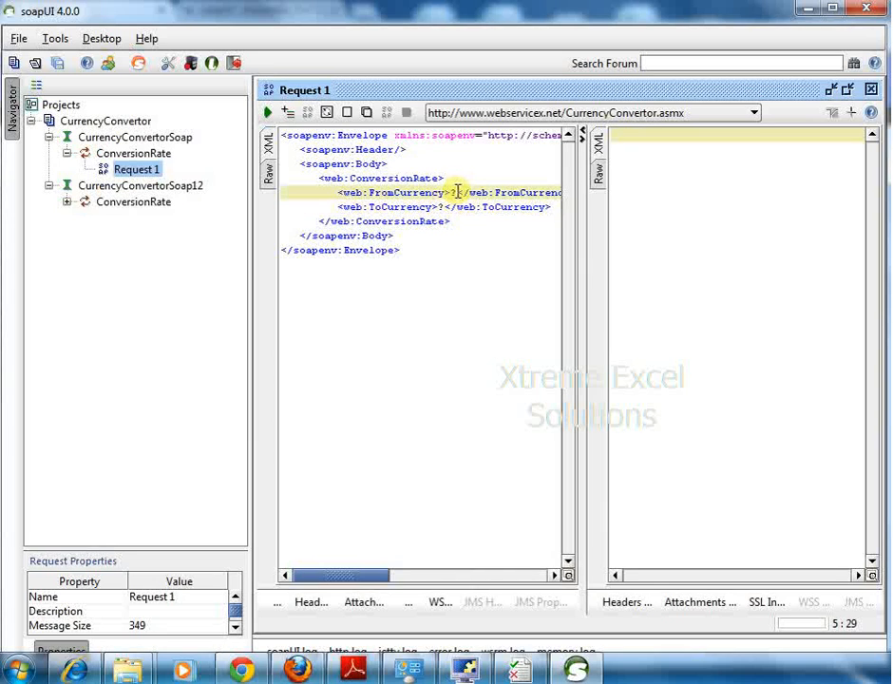
left_click(439, 205)
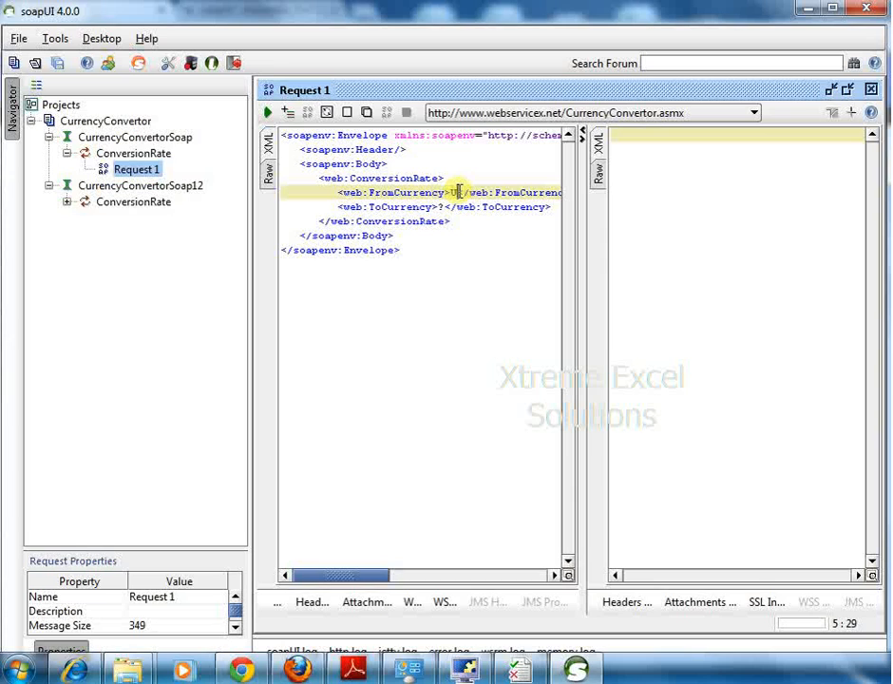
type("USD")
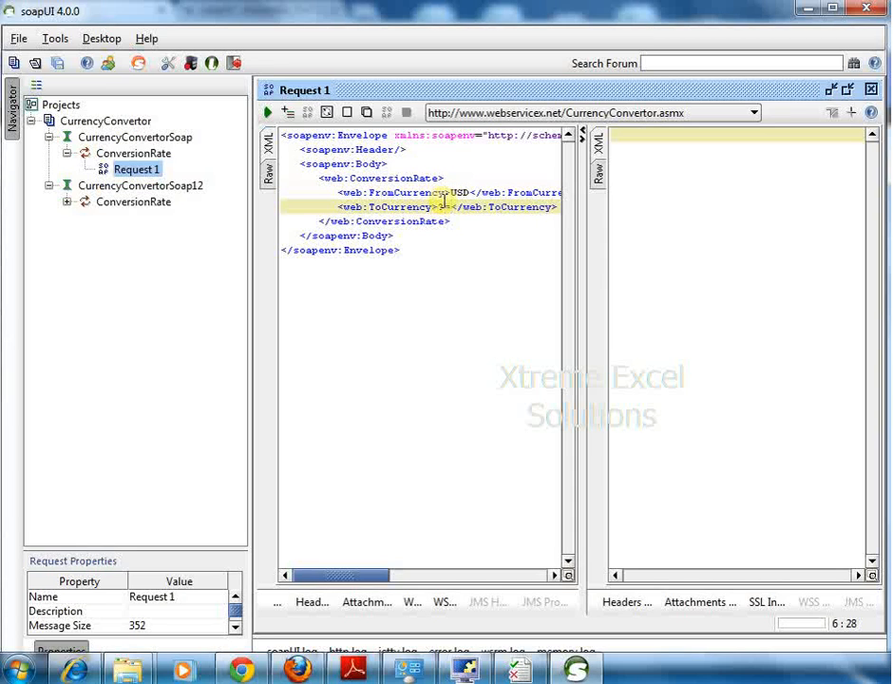
type("?=AUD")
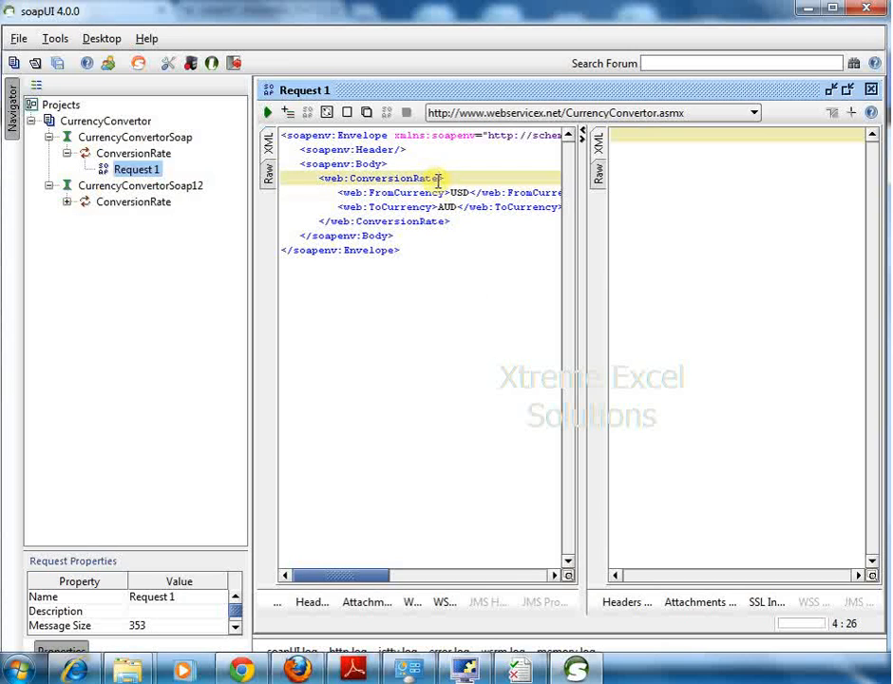
Submit Request 1 for a conversion rate, then change FromCurrency to SGD and submit again.
left_click(268, 113)
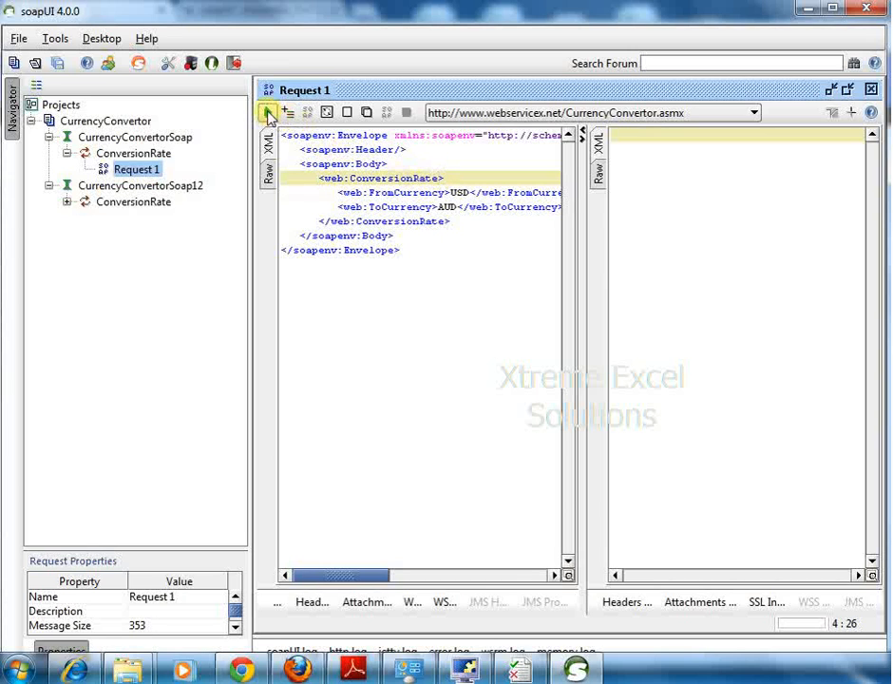
left_click(266, 112)
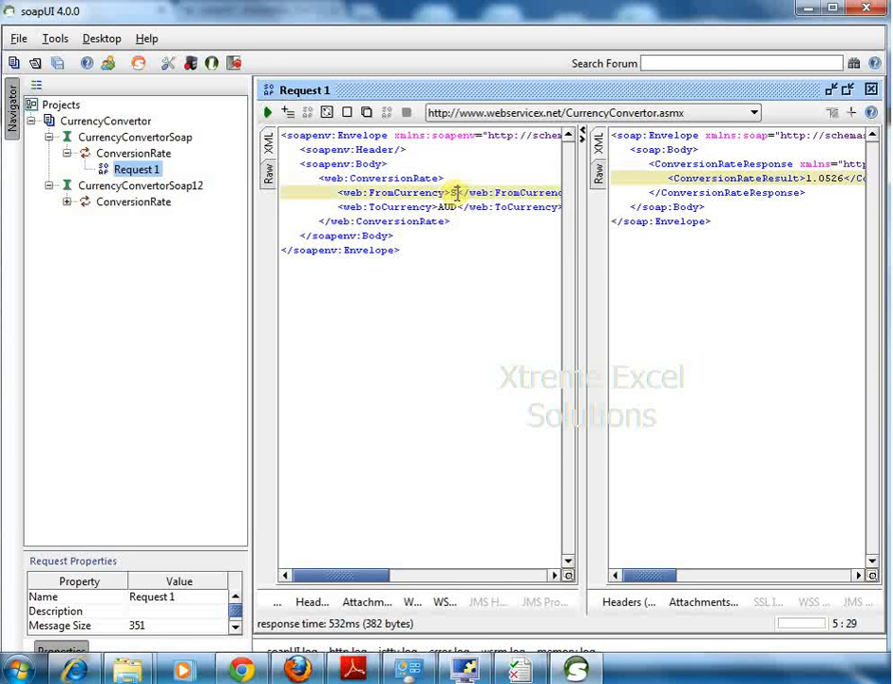
type("GD")
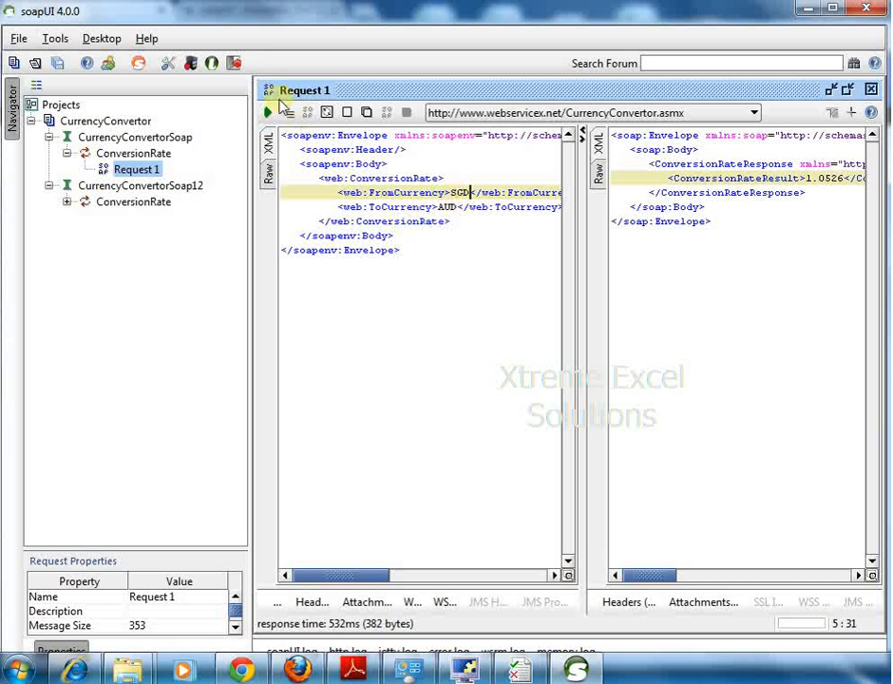
left_click(270, 113)
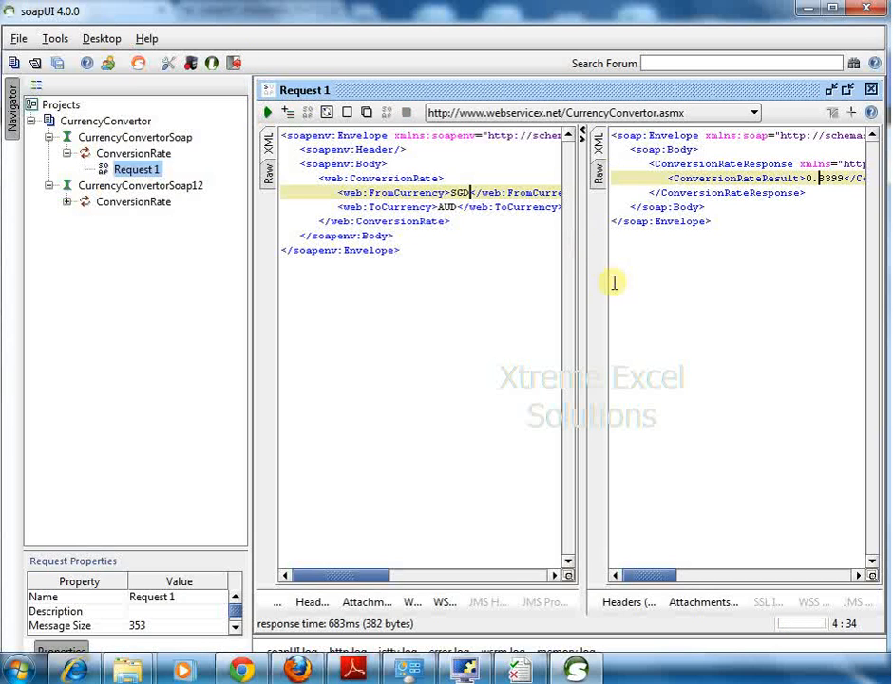